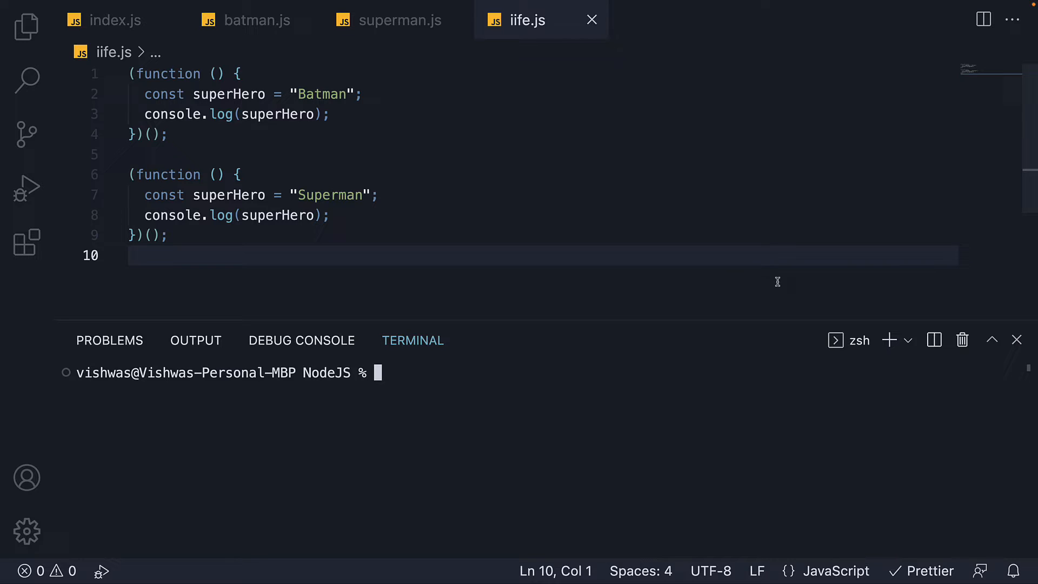
mouse_move(564, 197)
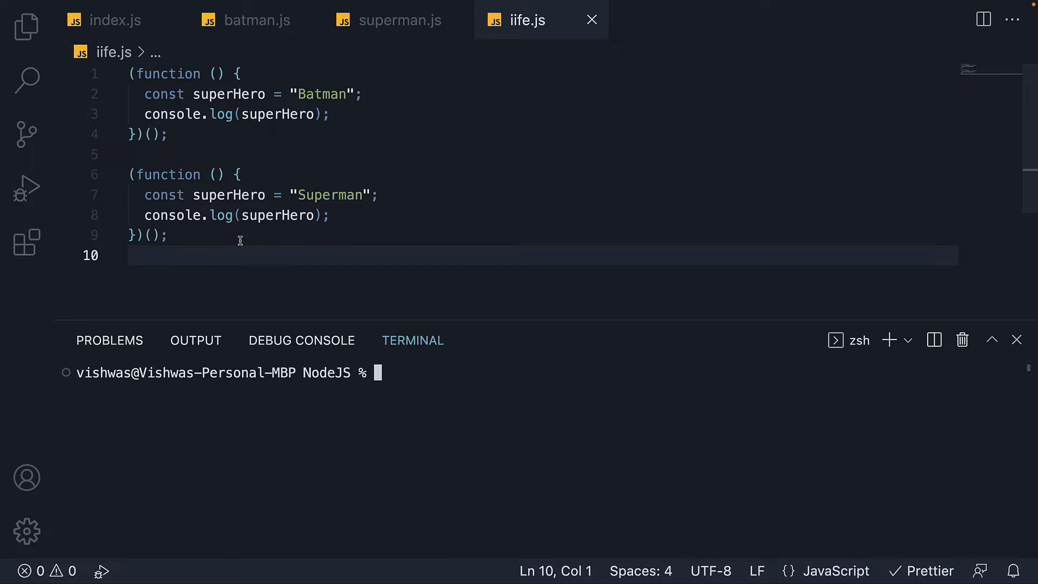
- Give the IIFEs a message parameter and invoke them with 'Hello' and 'Hey'
click(216, 73)
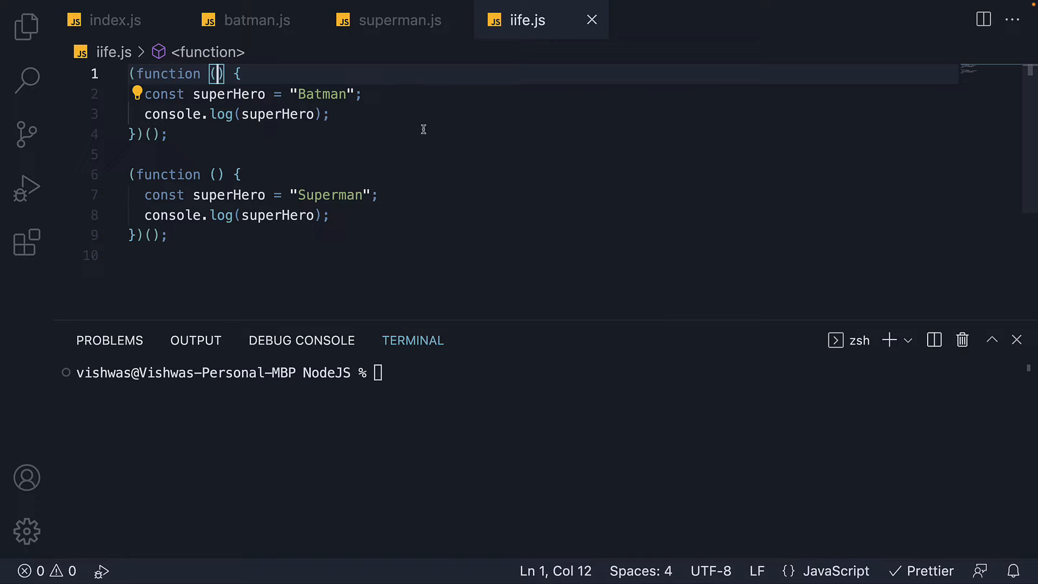
text(message)
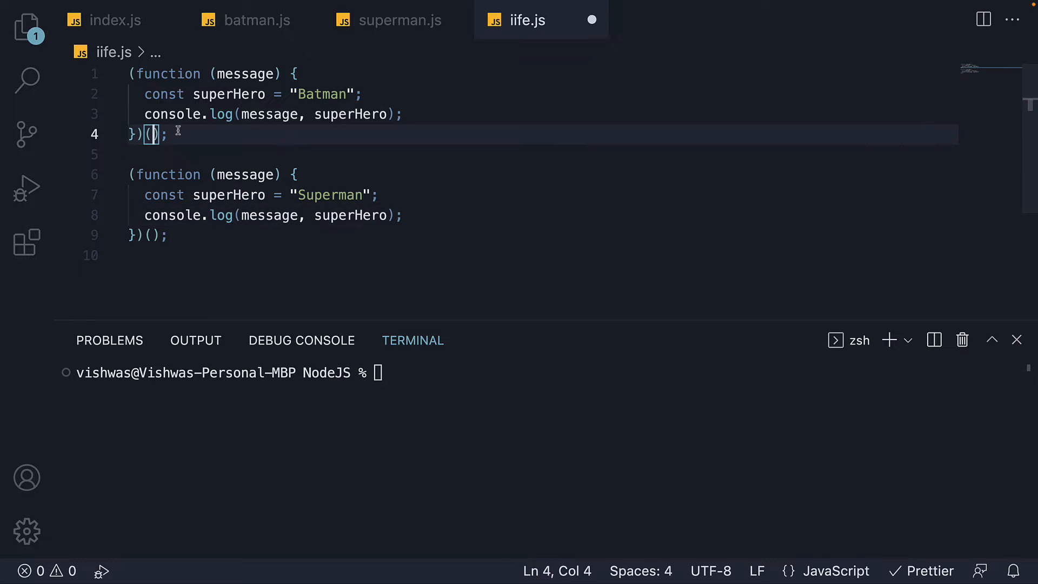
mouse_move(294, 139)
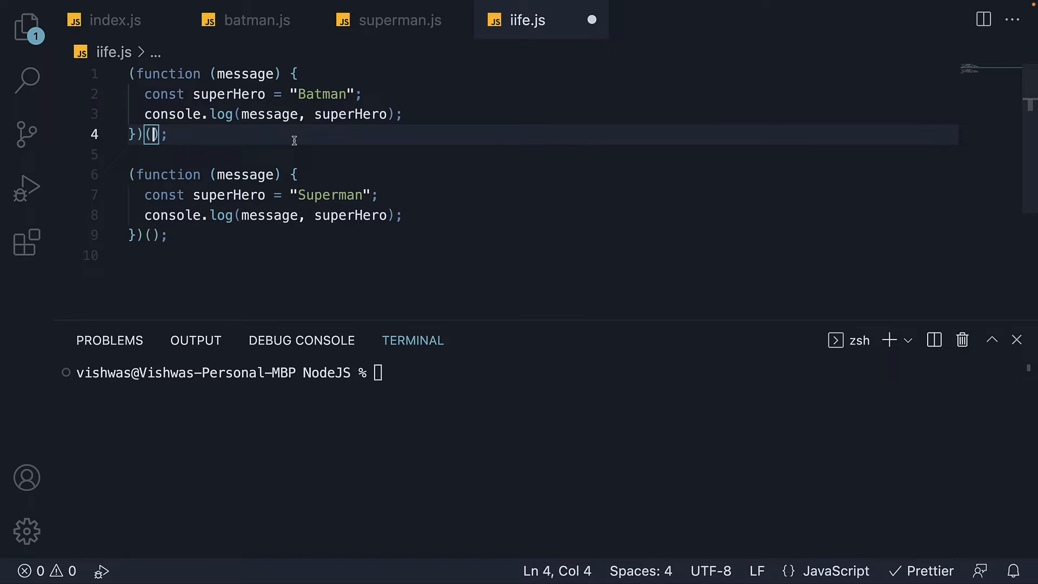
text('Hello')
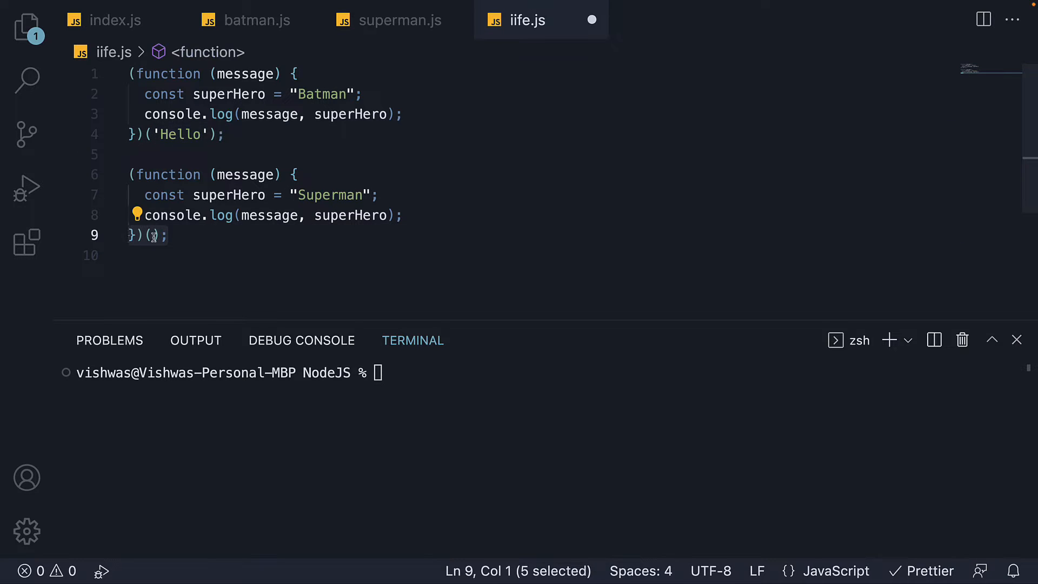
text('Hey')
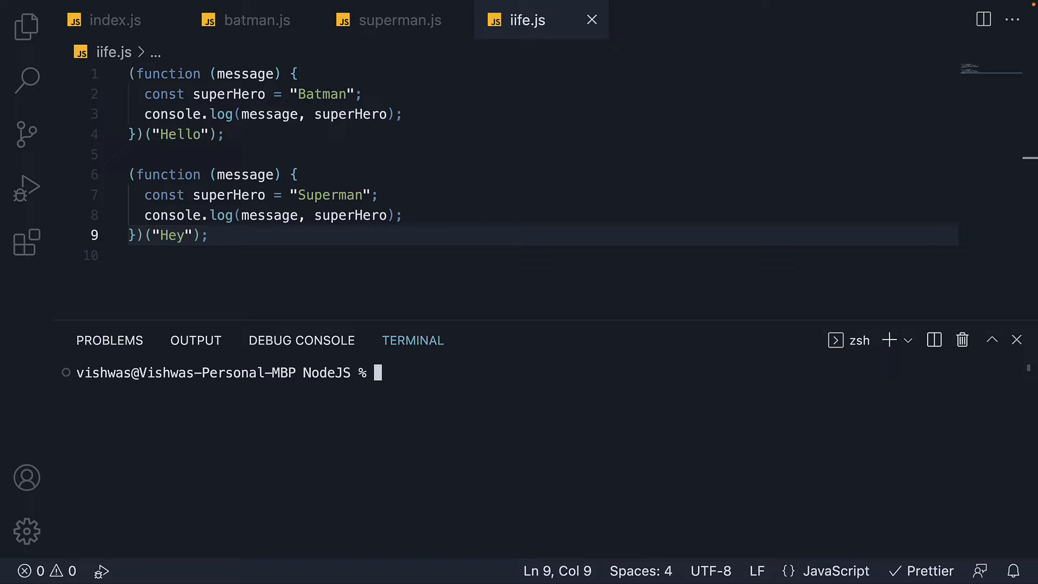
- Run node iife so the terminal prints Hello Batman and Hey Superman
text(node iife)
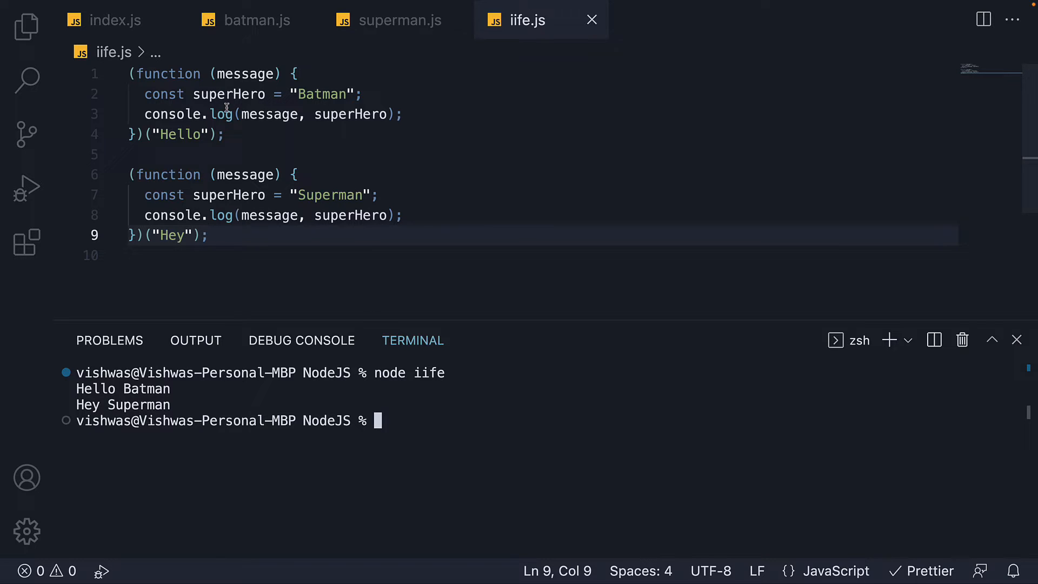
double_click(245, 73)
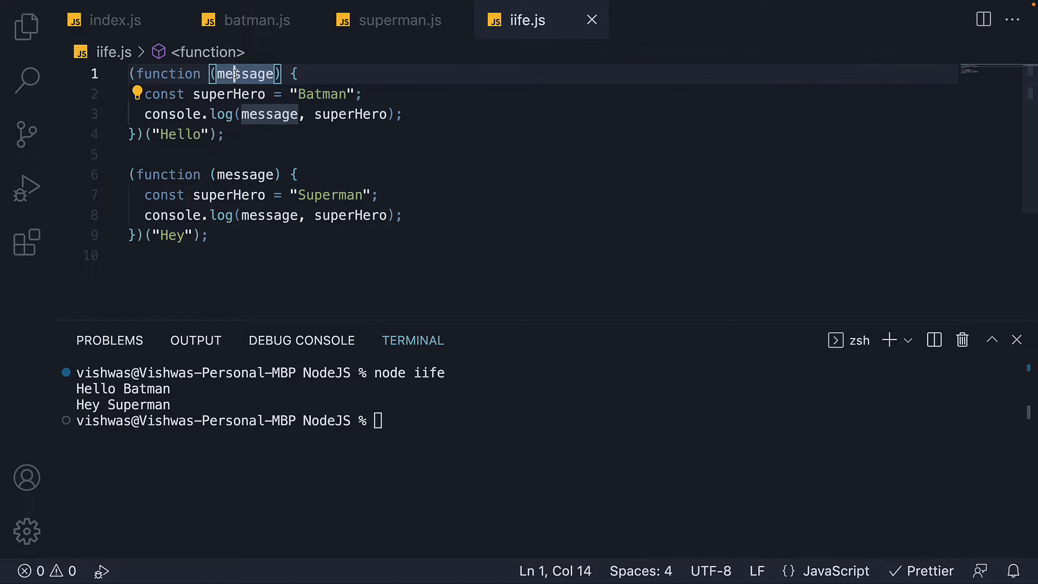
click(173, 134)
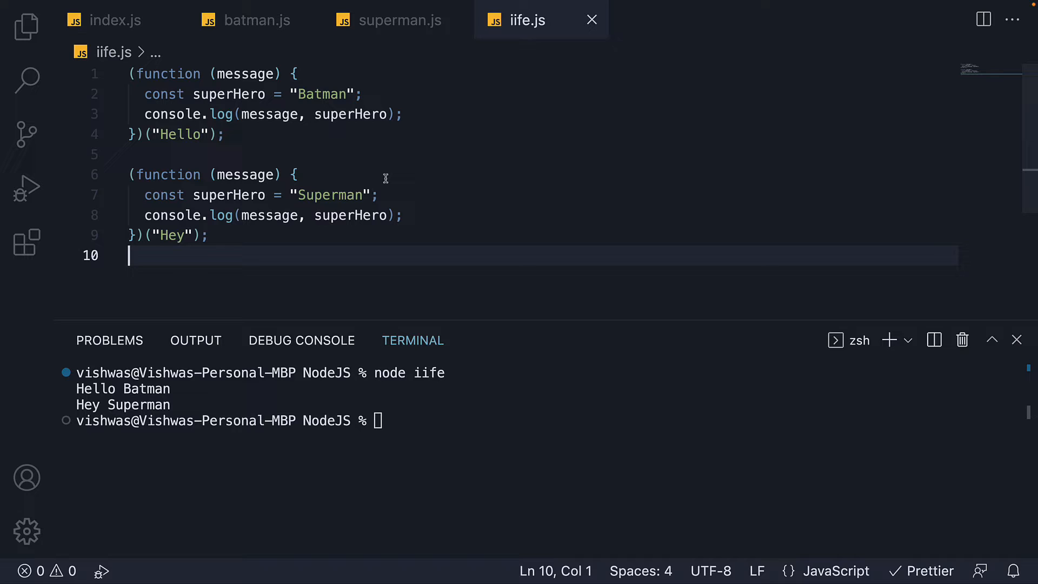
- Revisit batman.js, then return to index.js with its ./batman and ./superman requires
click(257, 20)
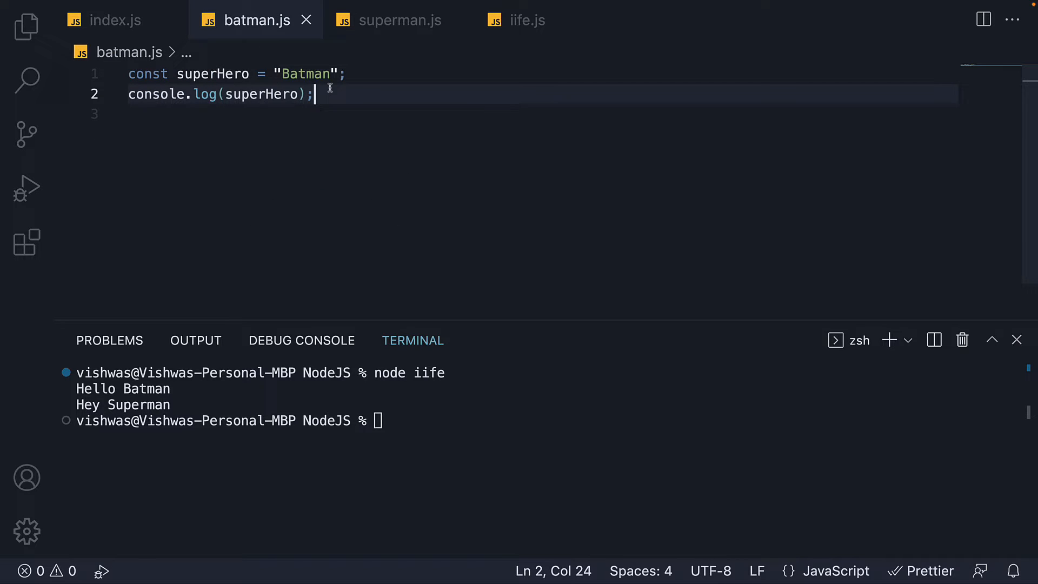
mouse_move(483, 224)
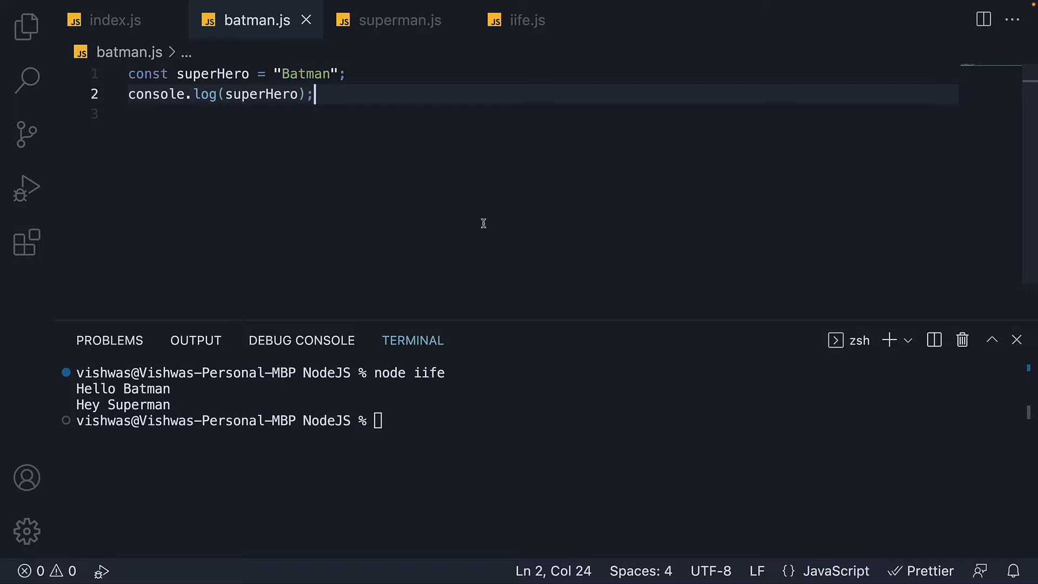
click(116, 20)
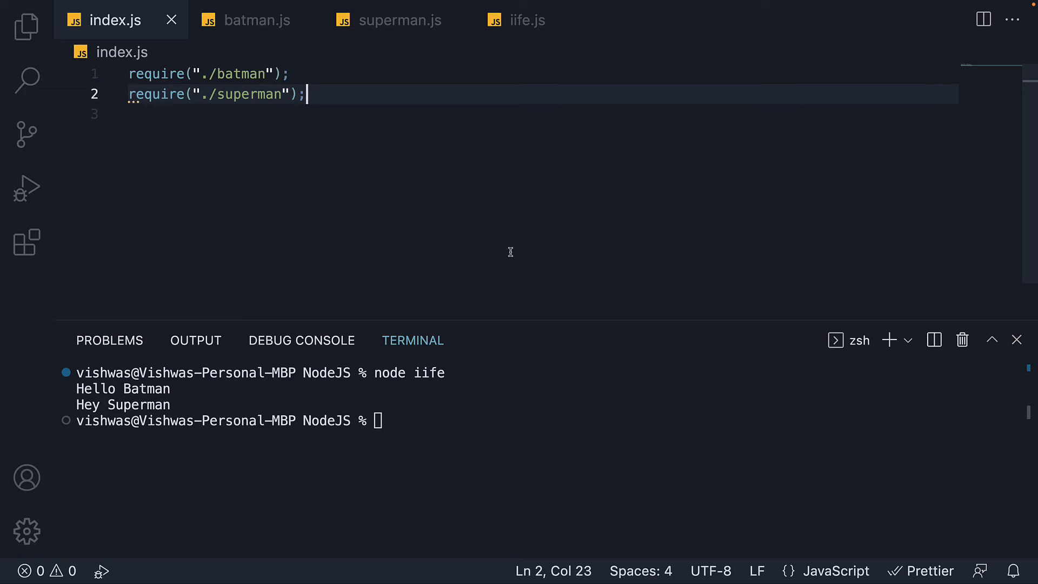
mouse_move(192, 116)
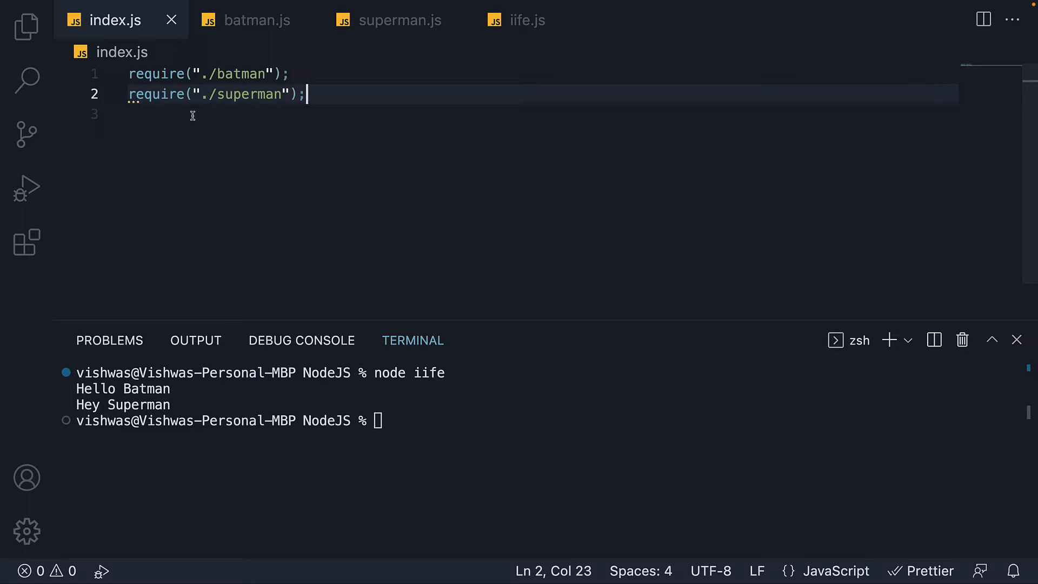
- Add a breakpoint on line 1 of index.js and show the Run and Debug view
double_click(156, 94)
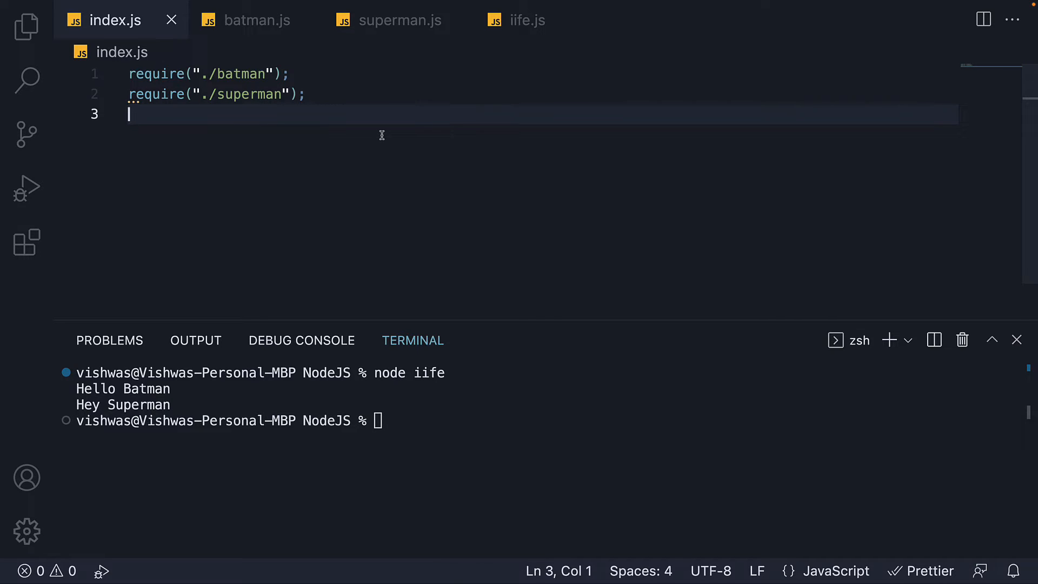
mouse_move(388, 146)
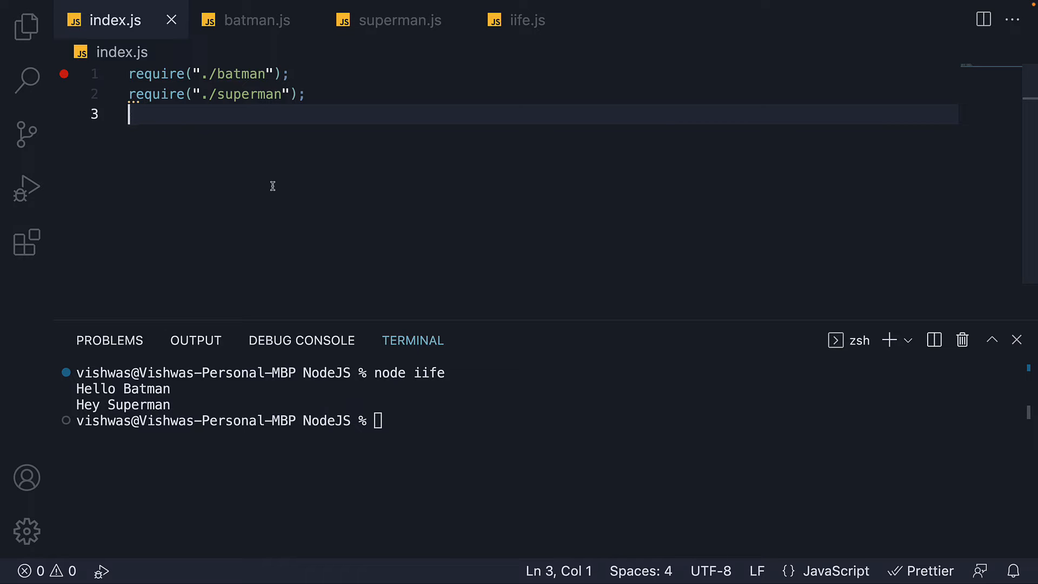
click(26, 187)
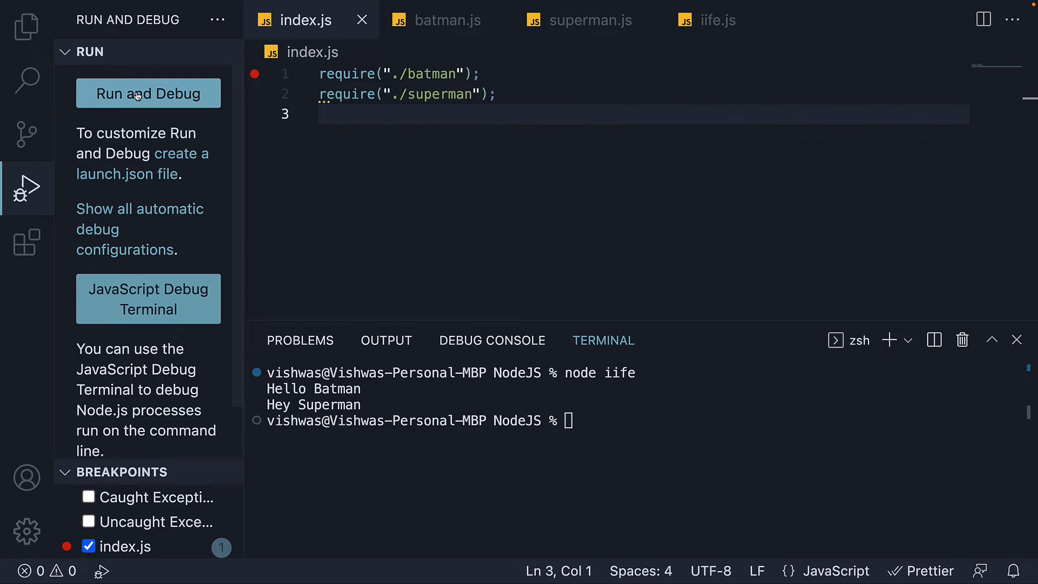
click(148, 93)
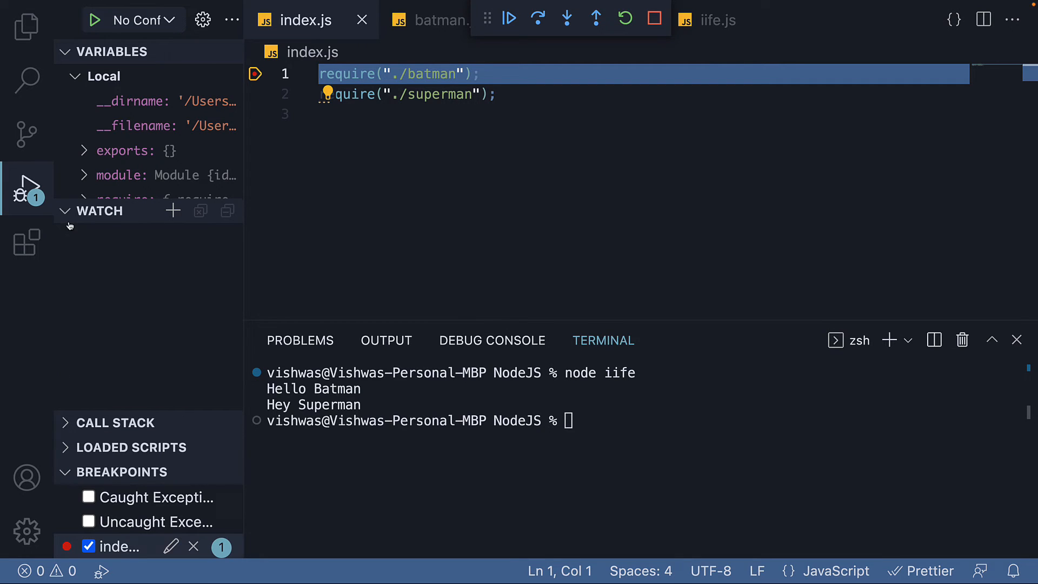
click(103, 75)
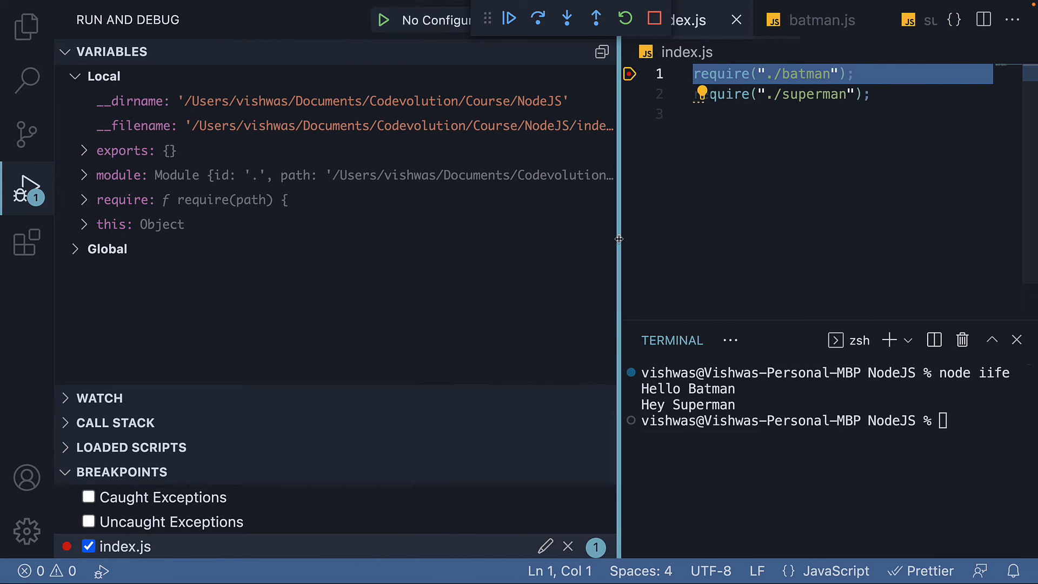
drag(617, 238, 704, 238)
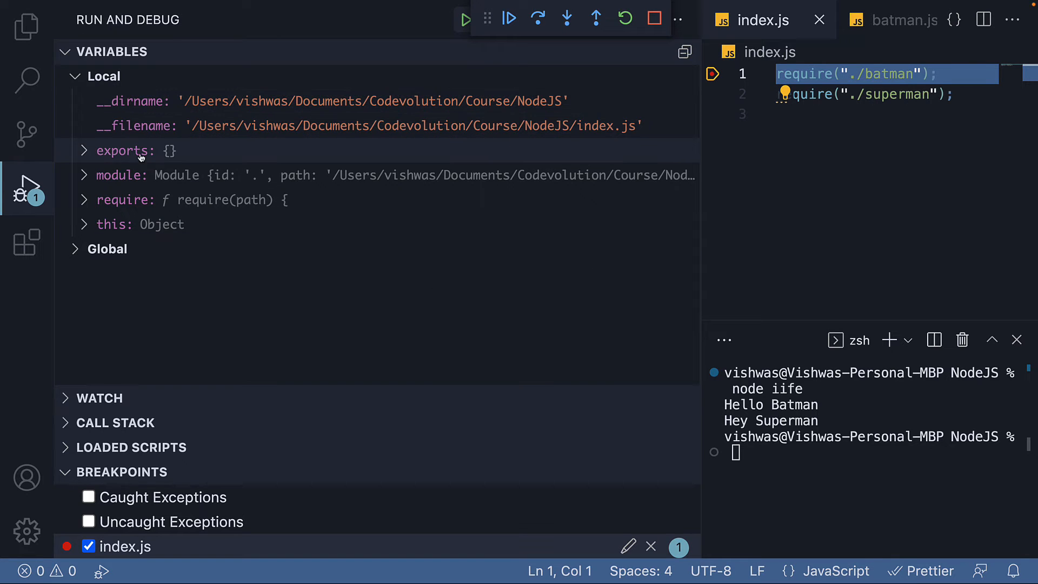
mouse_move(153, 192)
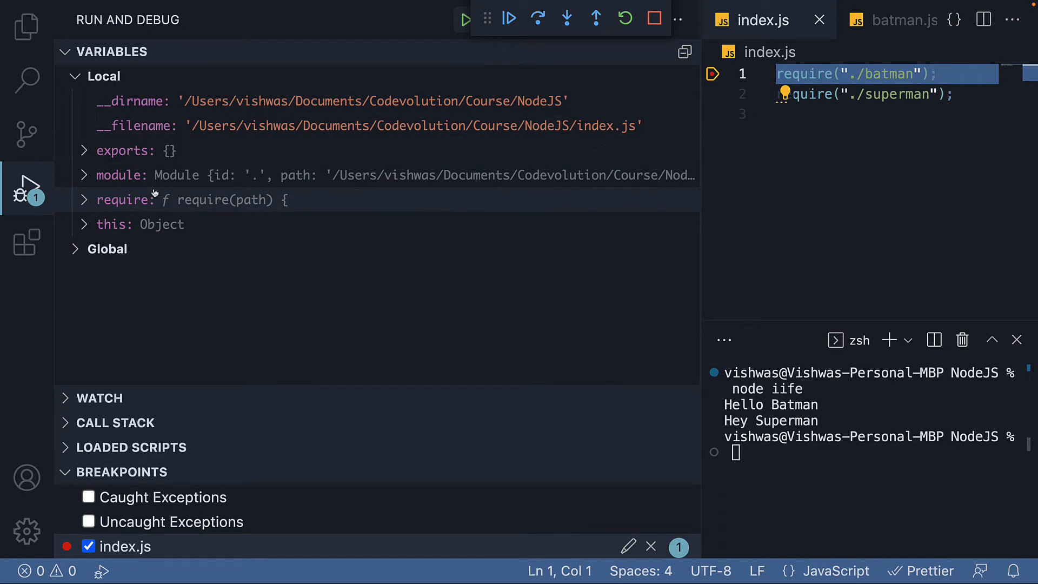
mouse_move(156, 224)
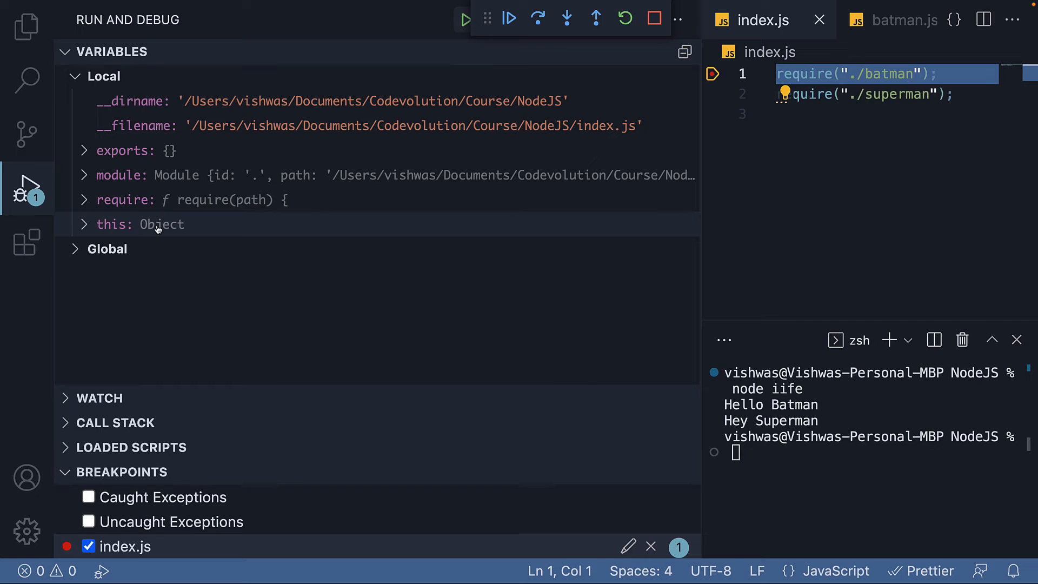
mouse_move(182, 228)
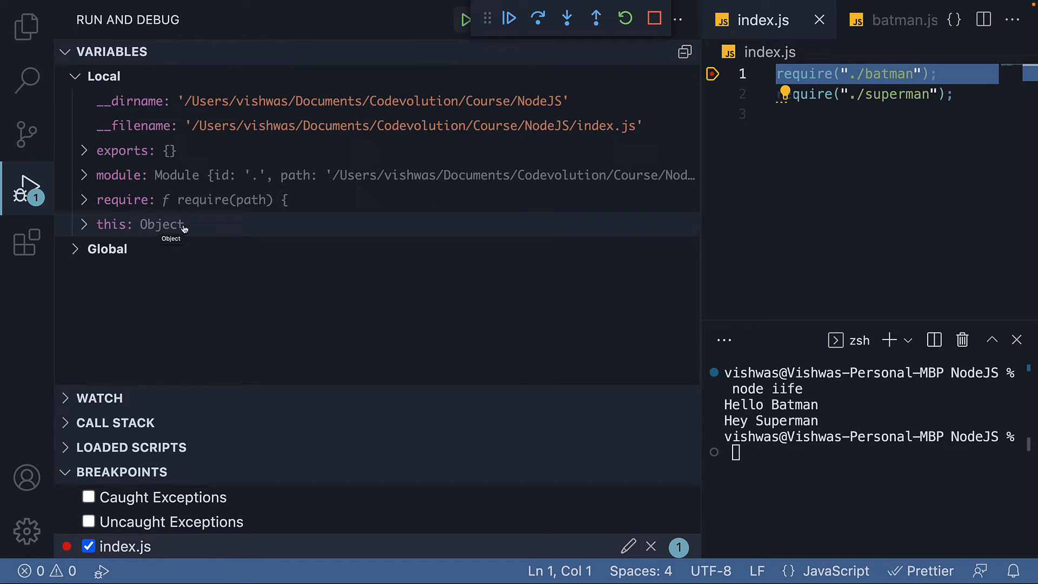
mouse_move(199, 228)
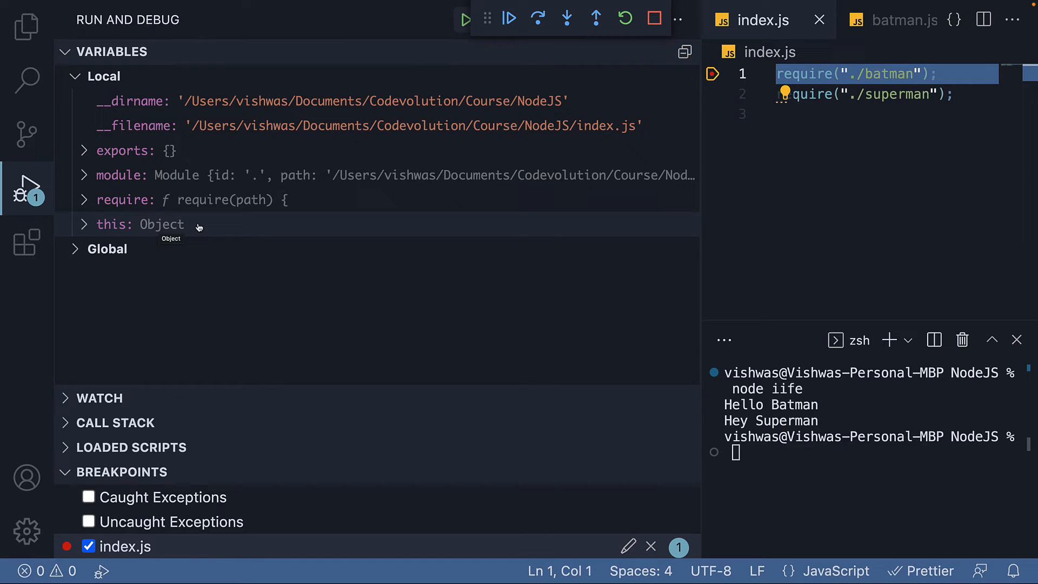
mouse_move(187, 151)
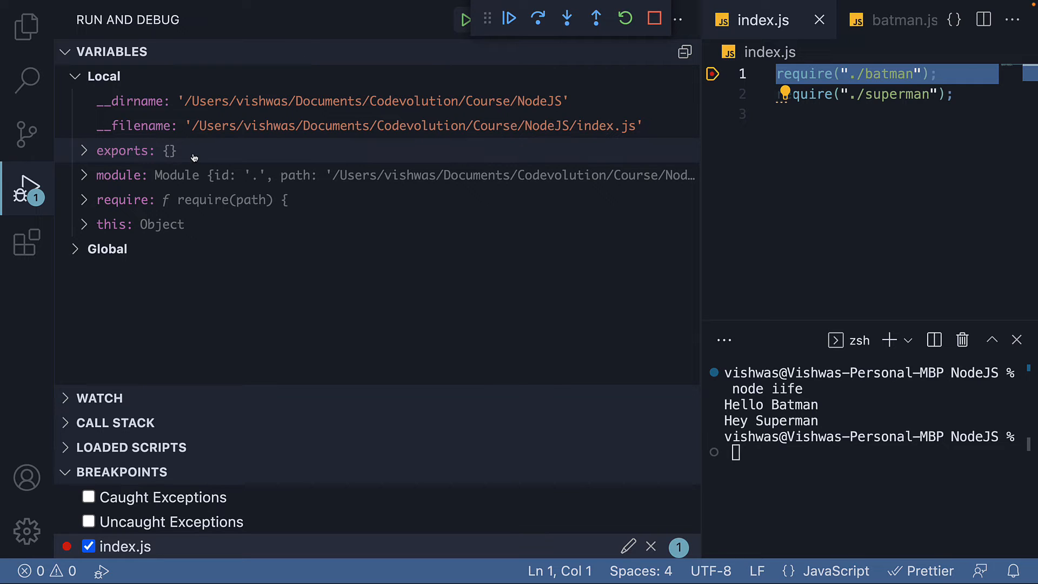
mouse_move(178, 198)
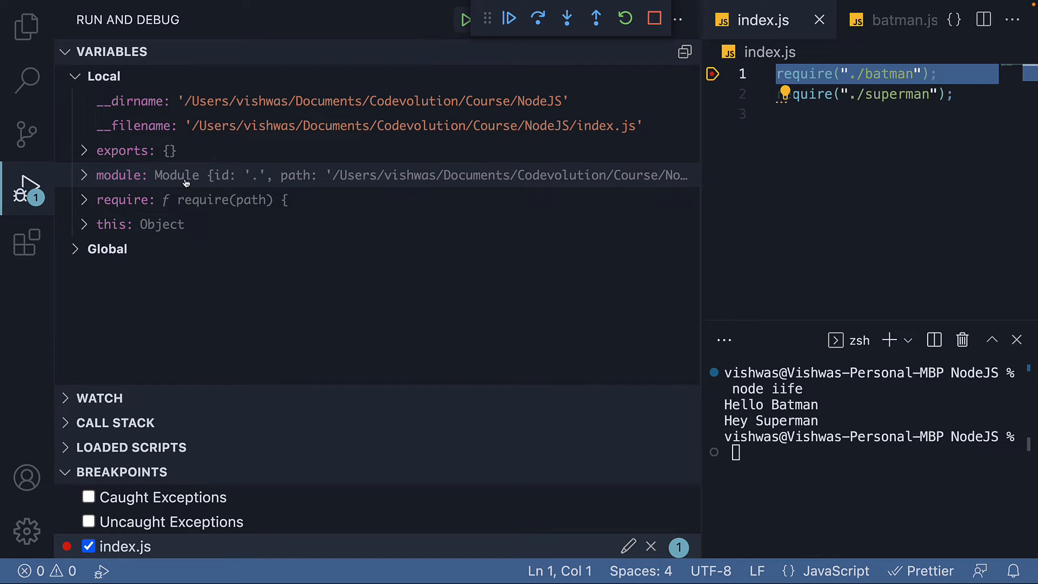
mouse_move(161, 106)
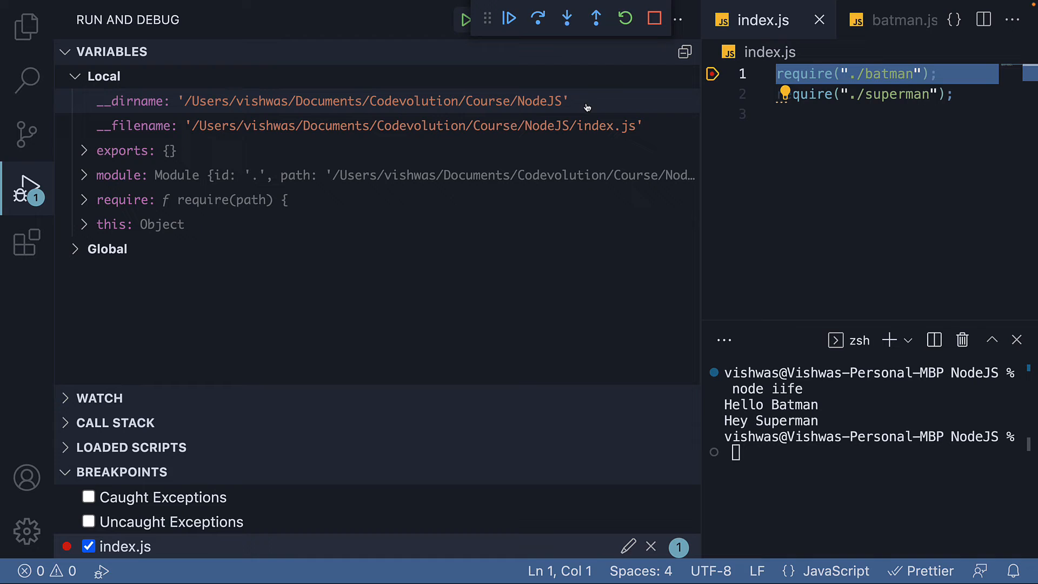
mouse_move(97, 126)
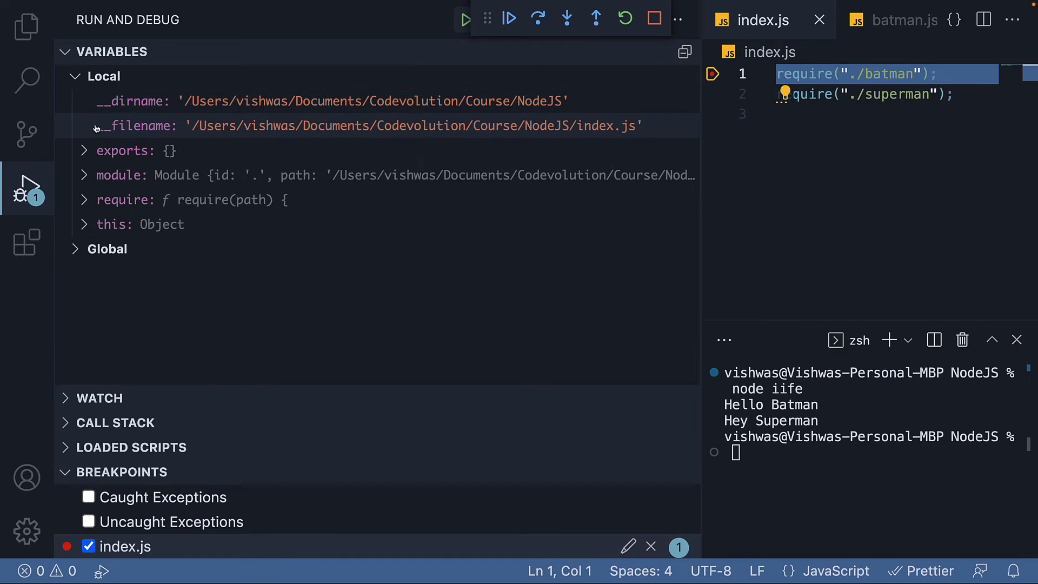
mouse_move(157, 126)
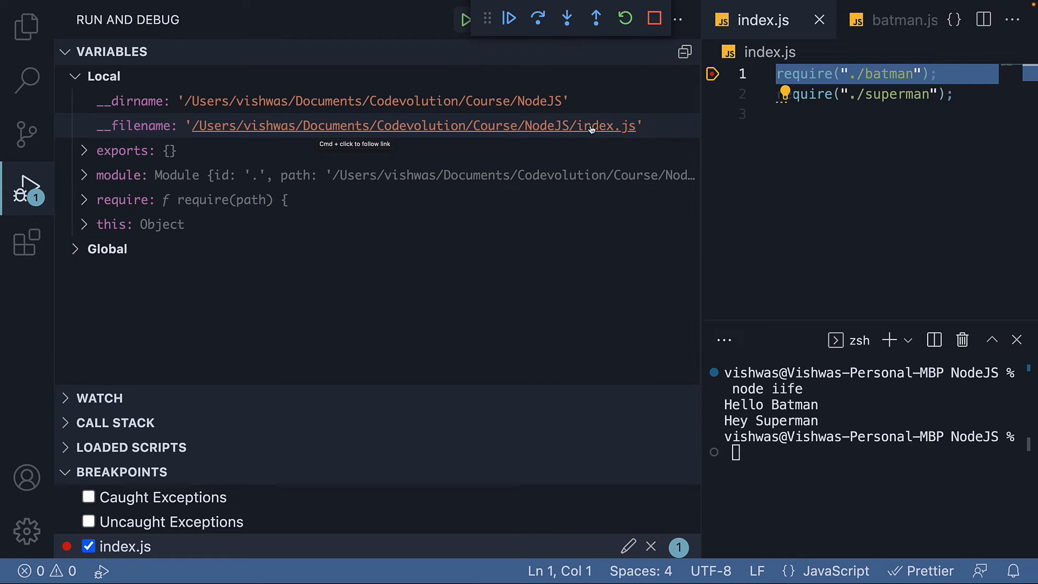
mouse_move(633, 137)
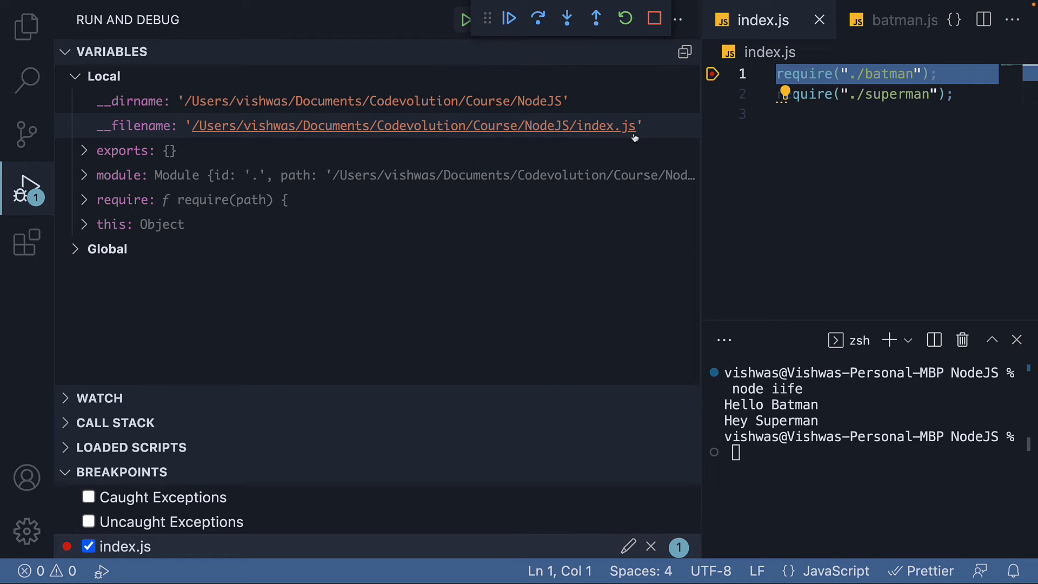
mouse_move(633, 137)
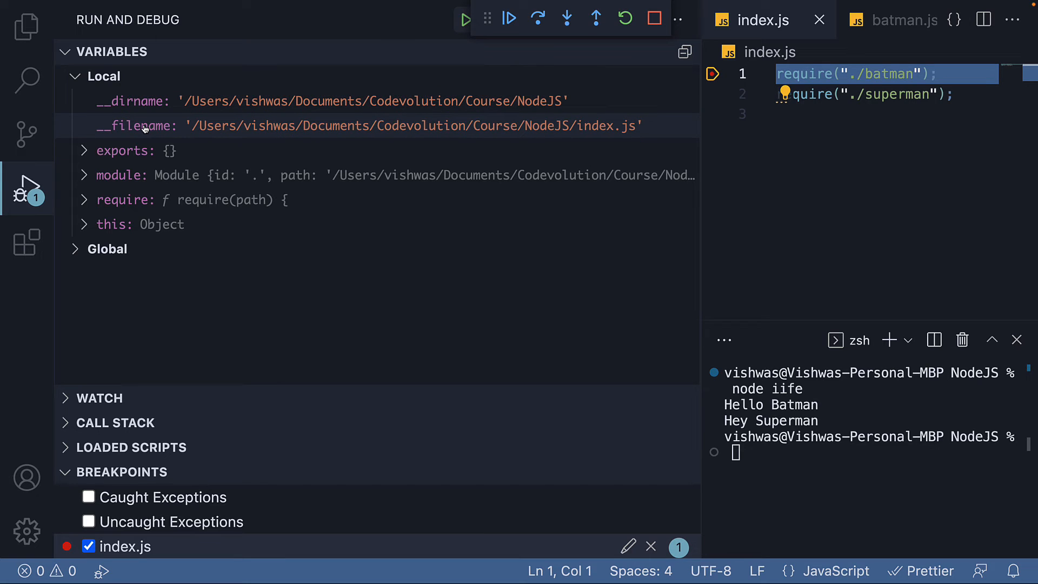
mouse_move(146, 125)
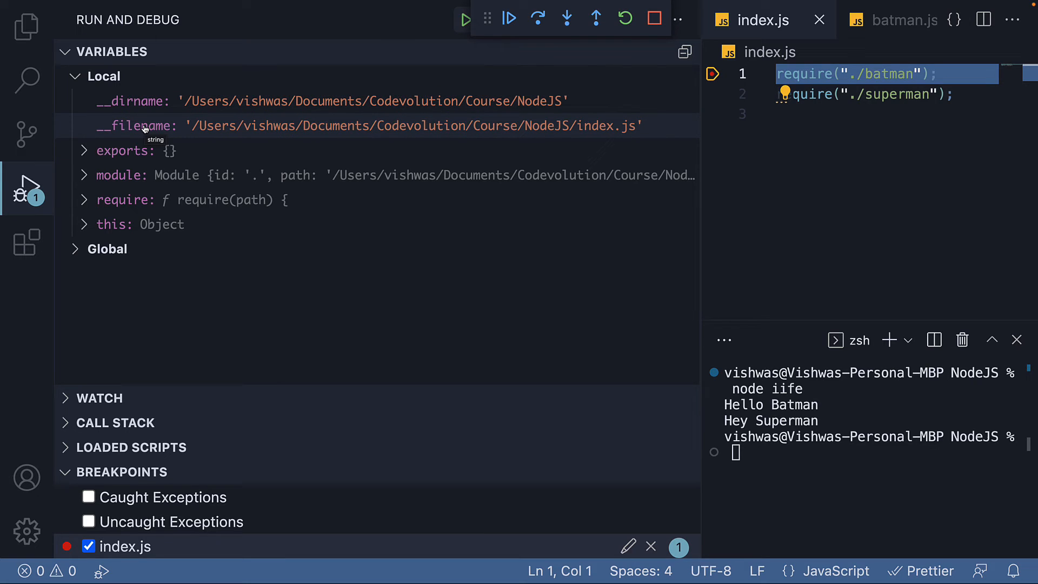
mouse_move(845, 159)
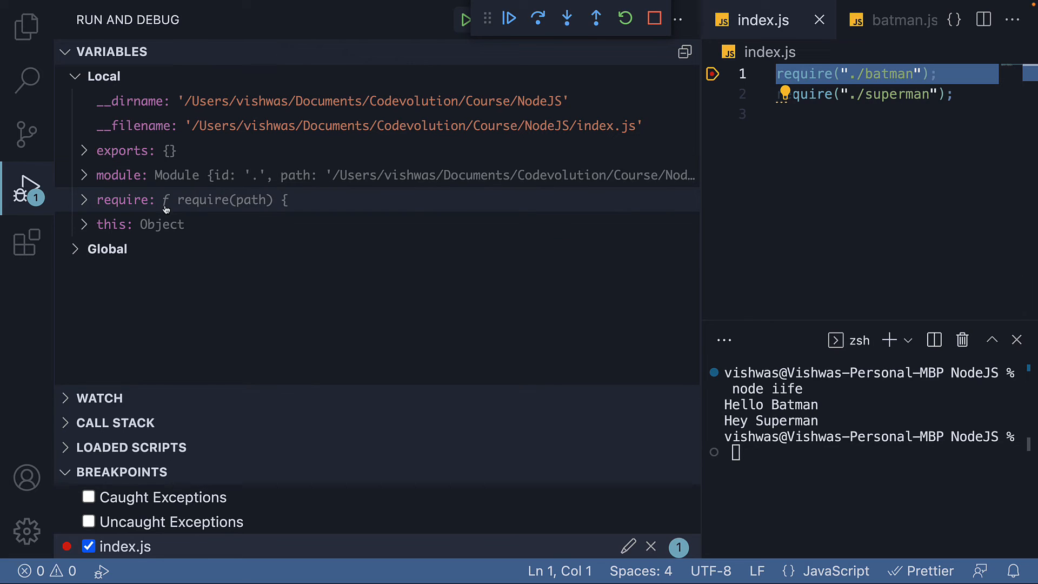
- Inspect the module variable's children, exports, filename, id, loaded and paths properties
click(83, 199)
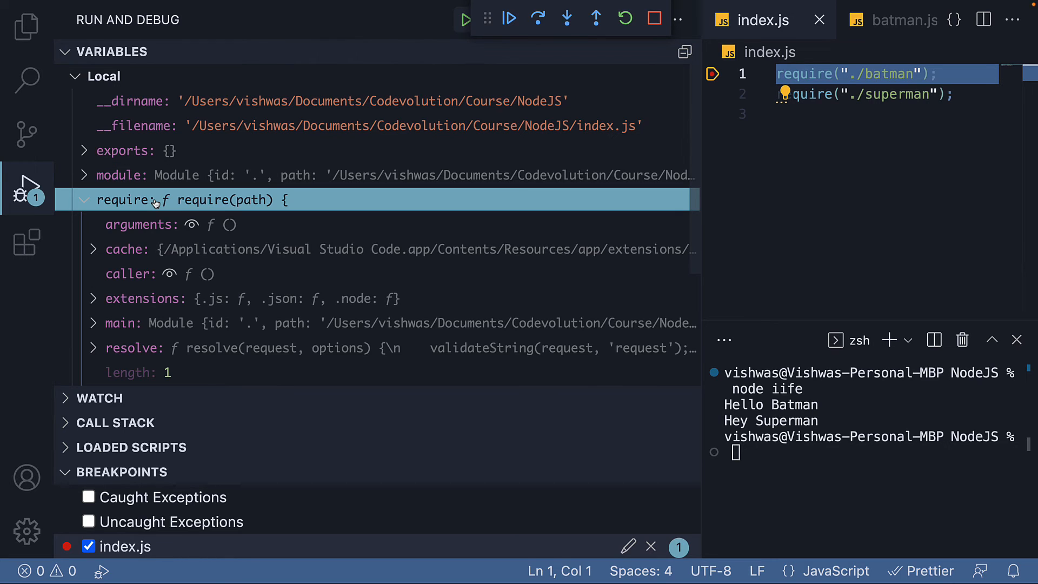
click(84, 200)
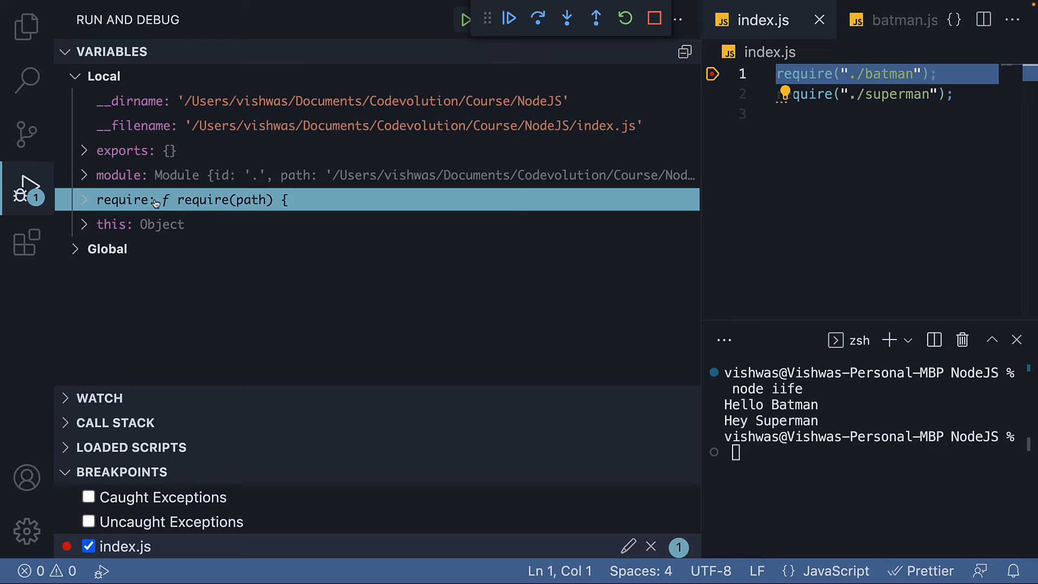
mouse_move(257, 206)
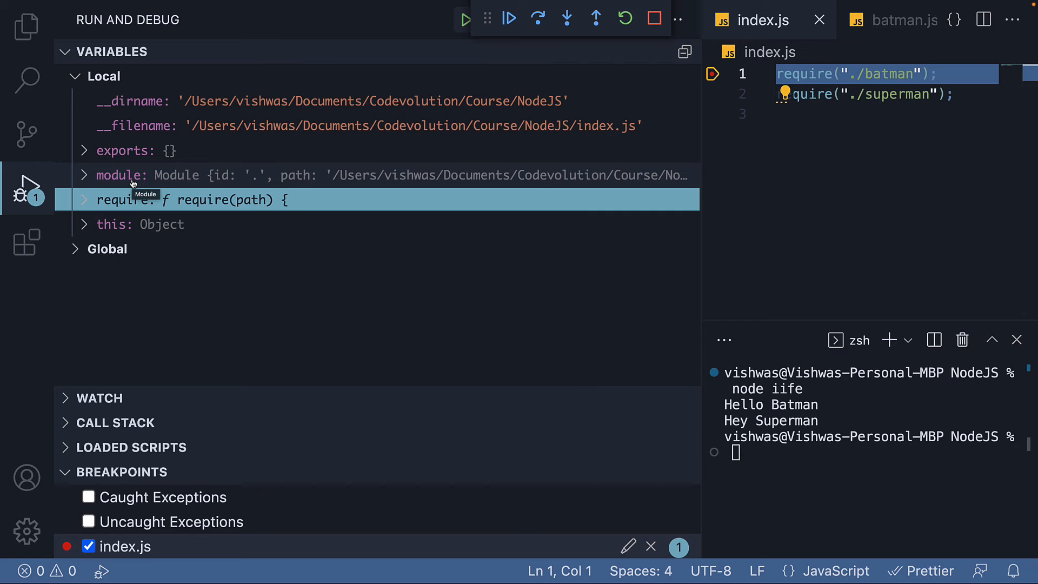
click(84, 175)
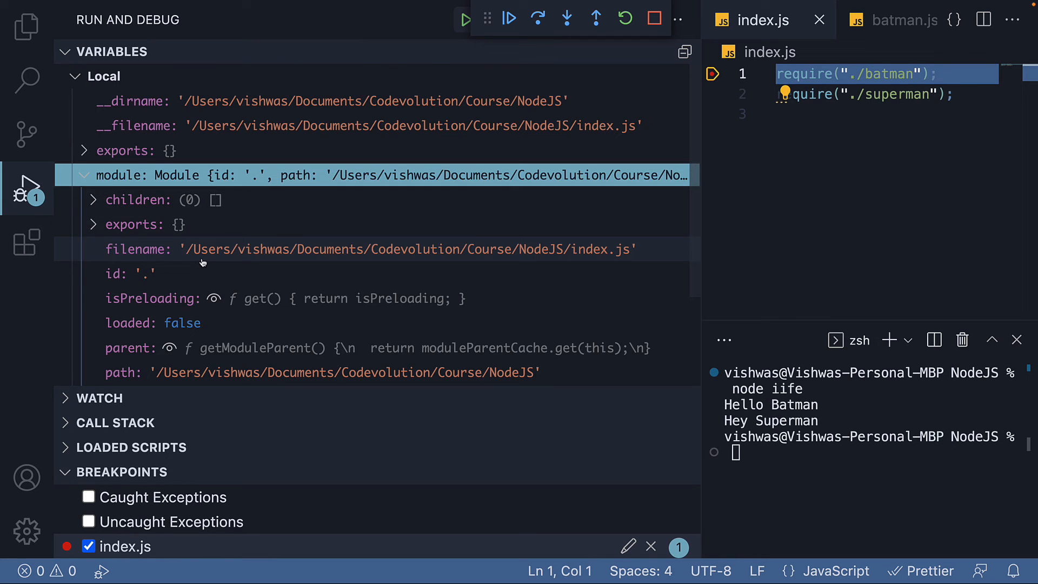
scroll(down, 3)
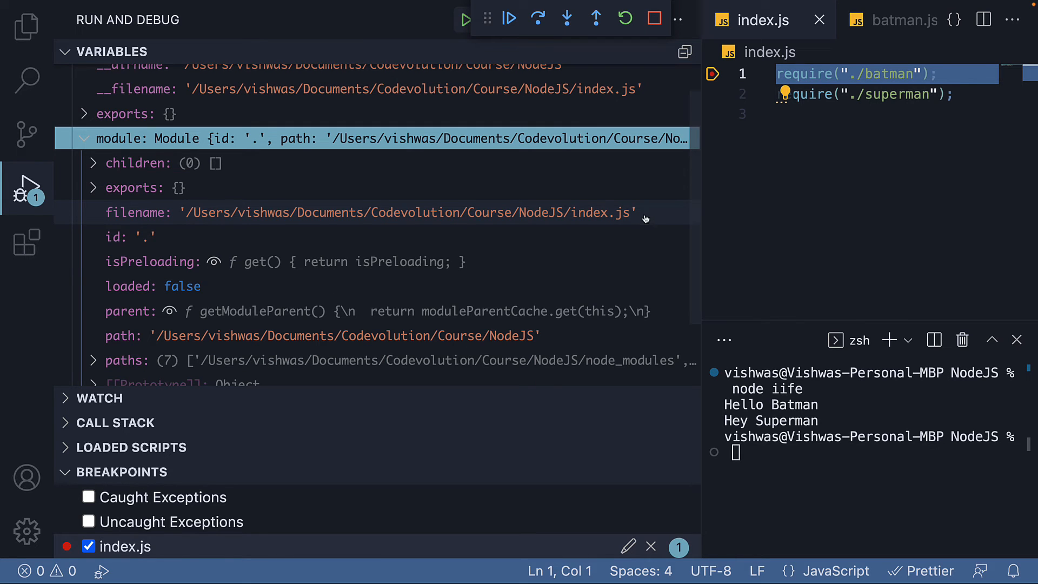
mouse_move(602, 213)
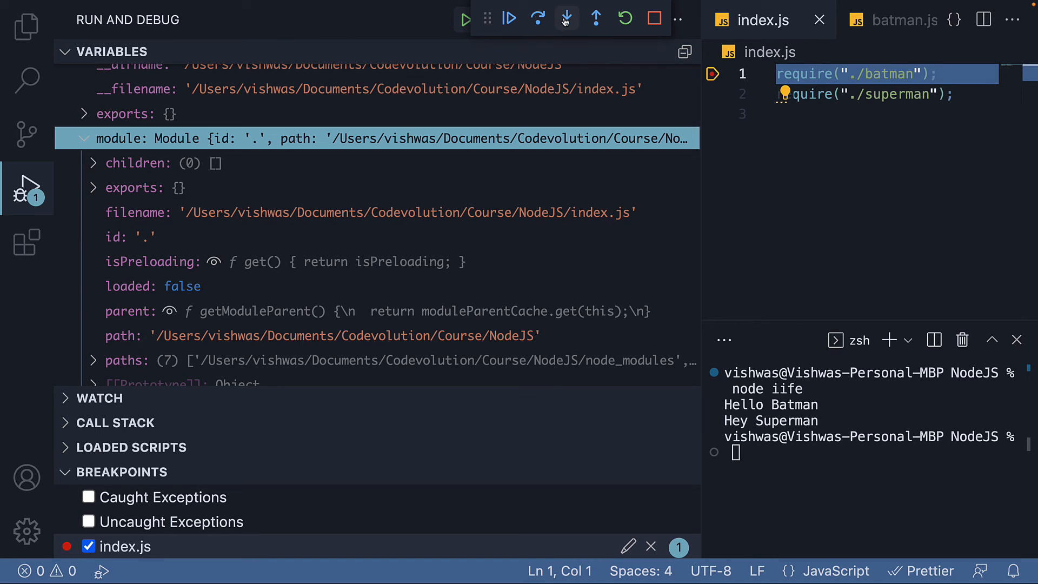
- Step into the first require so execution enters batman.js
click(566, 18)
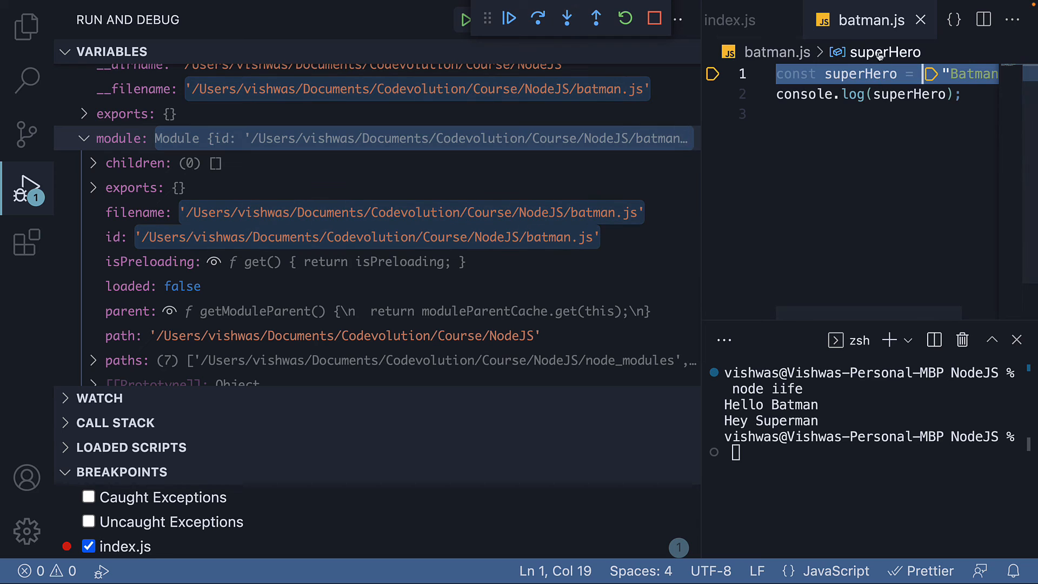
mouse_move(872, 20)
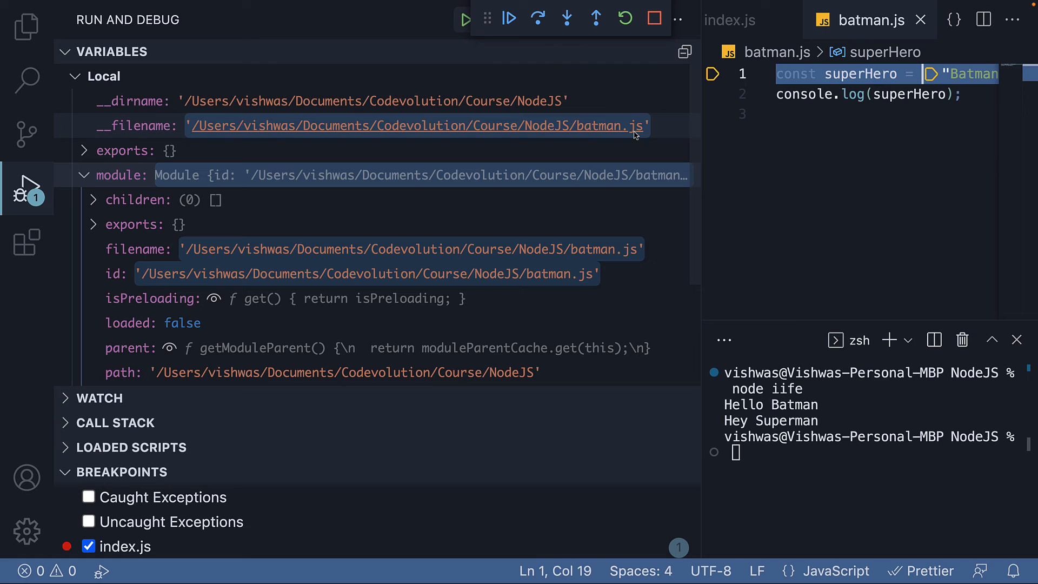
mouse_move(567, 18)
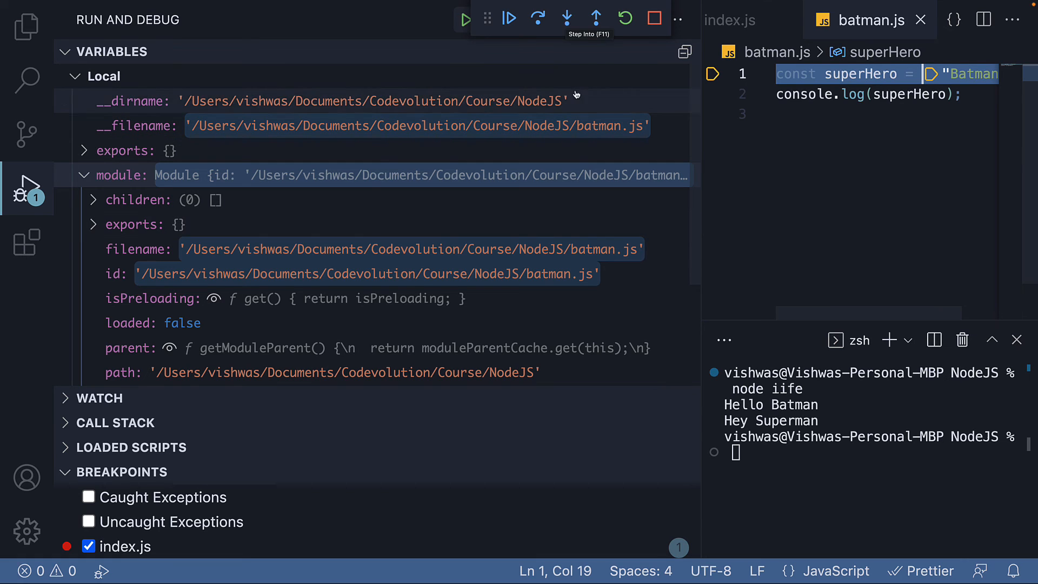
- Step through batman.js's console.log and return to index.js line 2
click(537, 18)
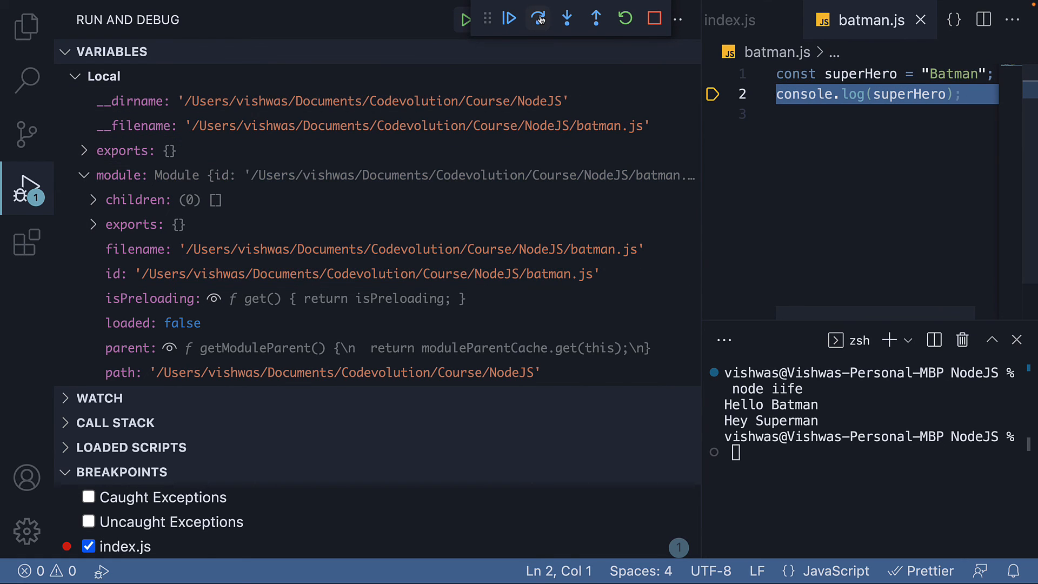
click(567, 19)
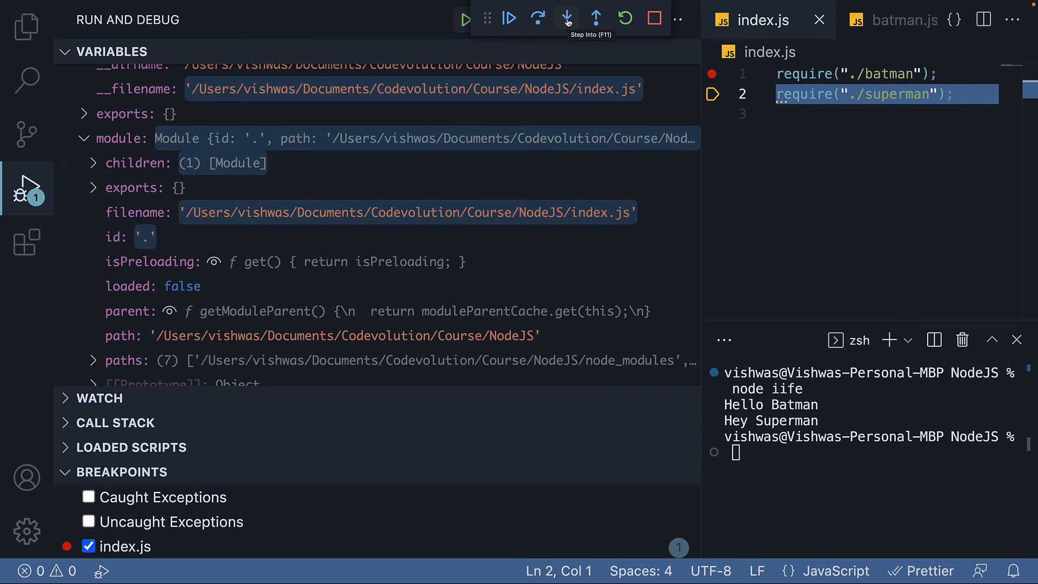
- Step into superman.js and pause on its console.log line
click(567, 18)
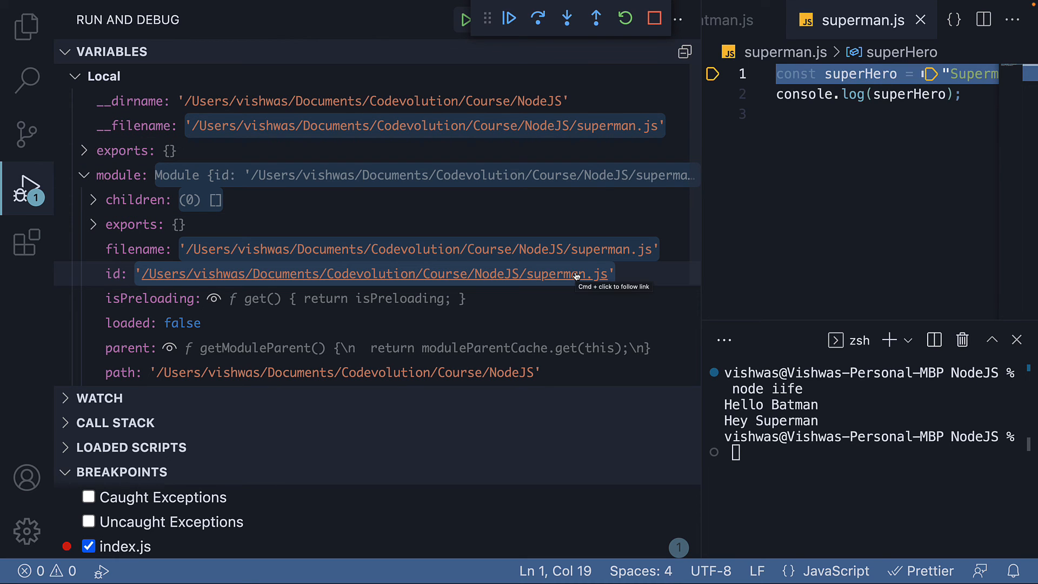
click(538, 18)
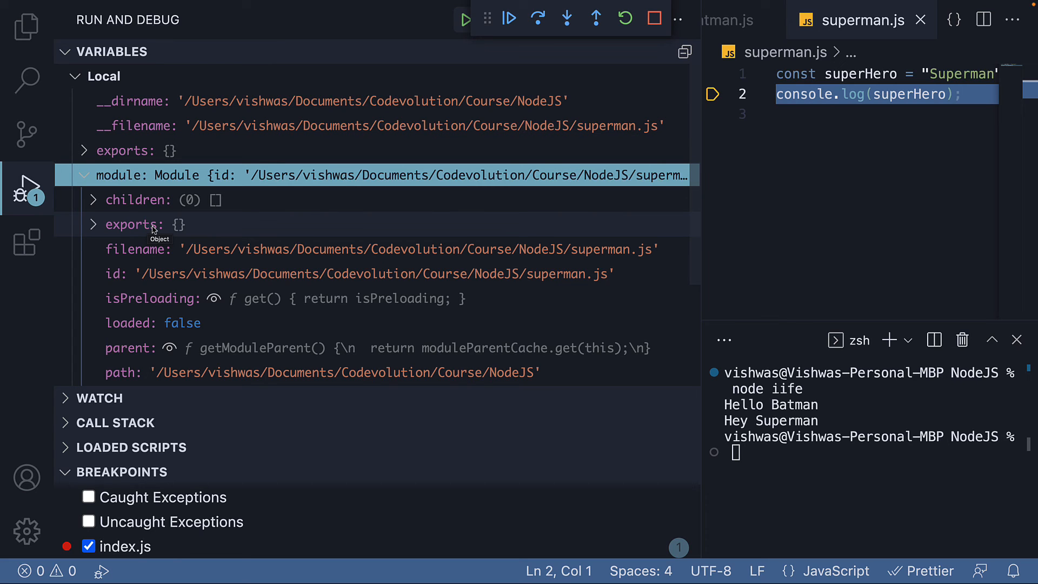
mouse_move(162, 228)
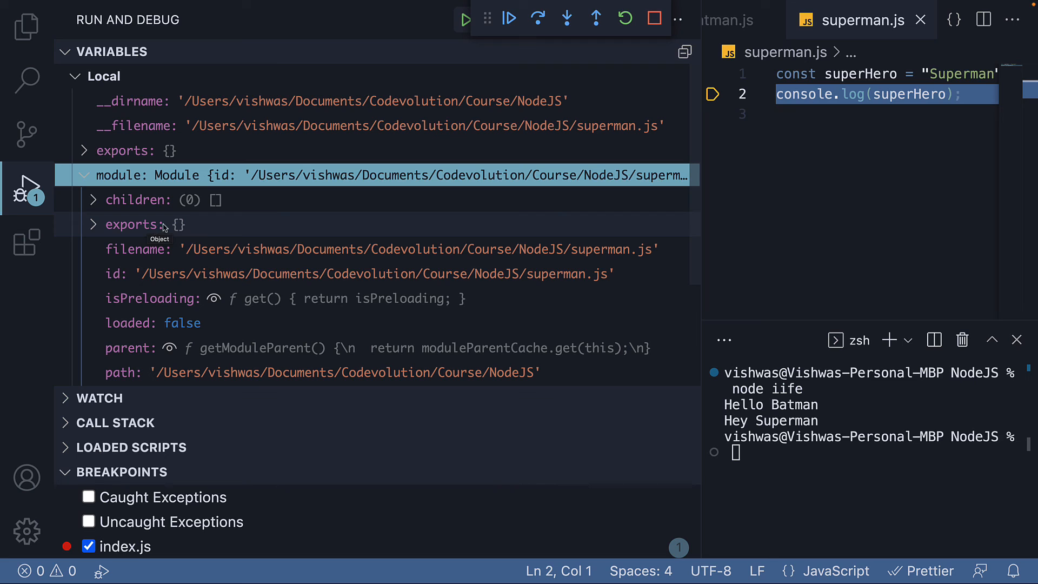
mouse_move(276, 238)
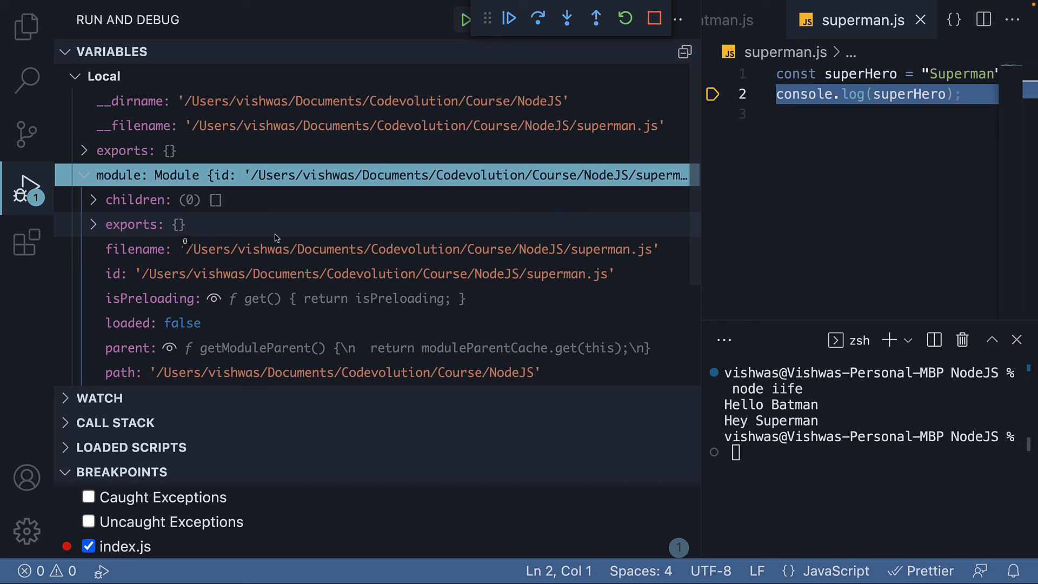